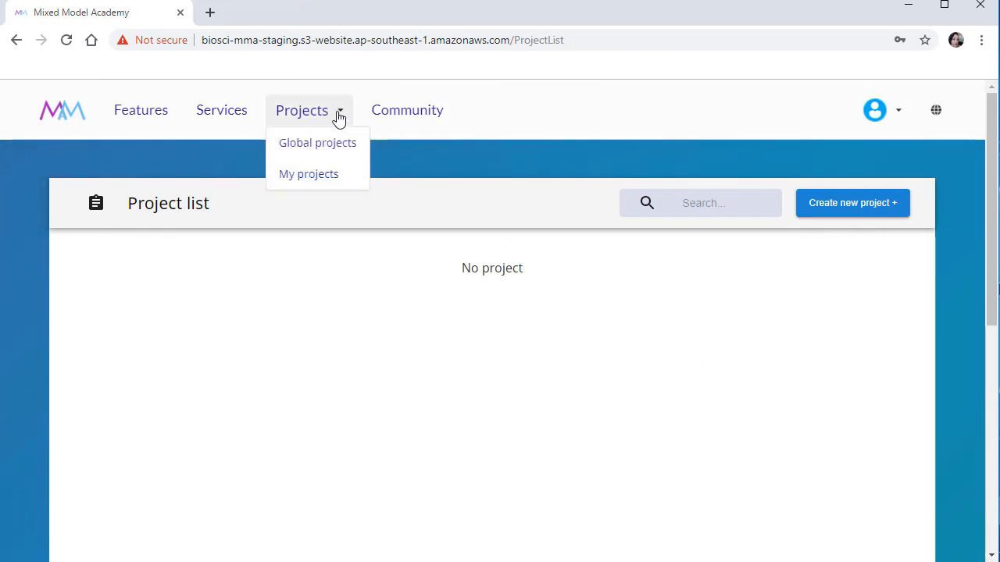
Search the global projects for "heart rate in rats", leaving one matching Medical project
{"action": "left_click", "coordinate": [317, 142]}
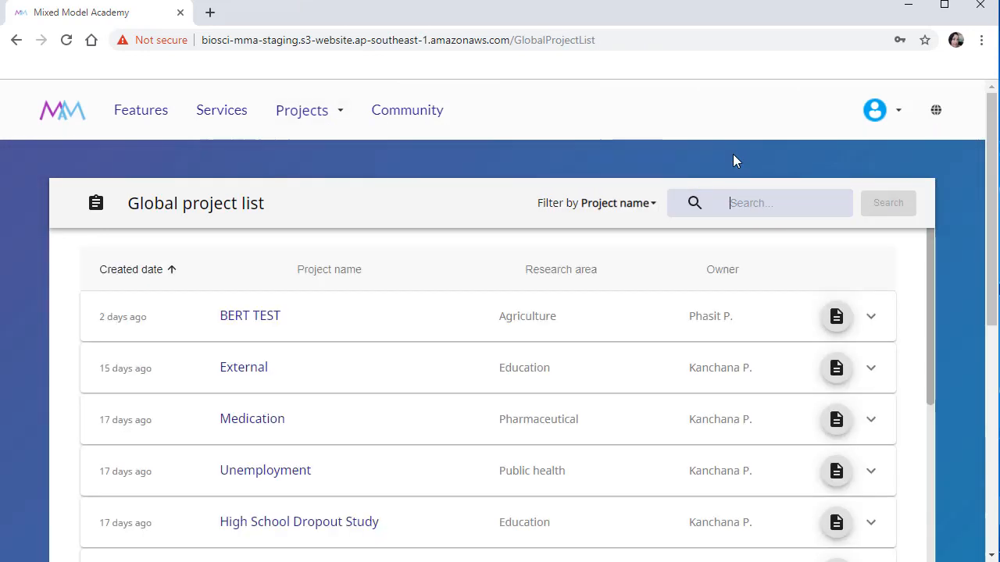
{"action": "type", "text": "heart rate in"}
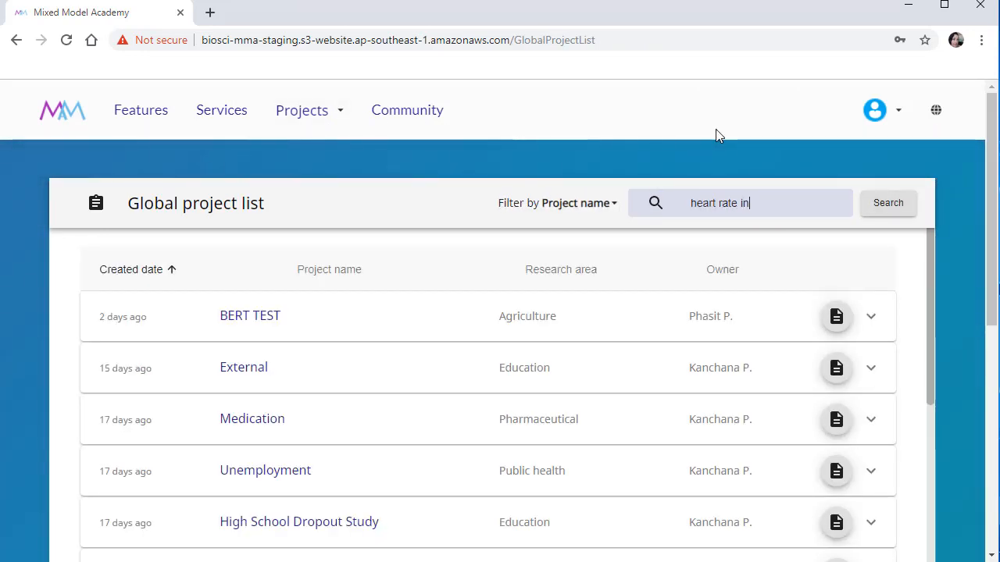
{"action": "type", "text": "rats"}
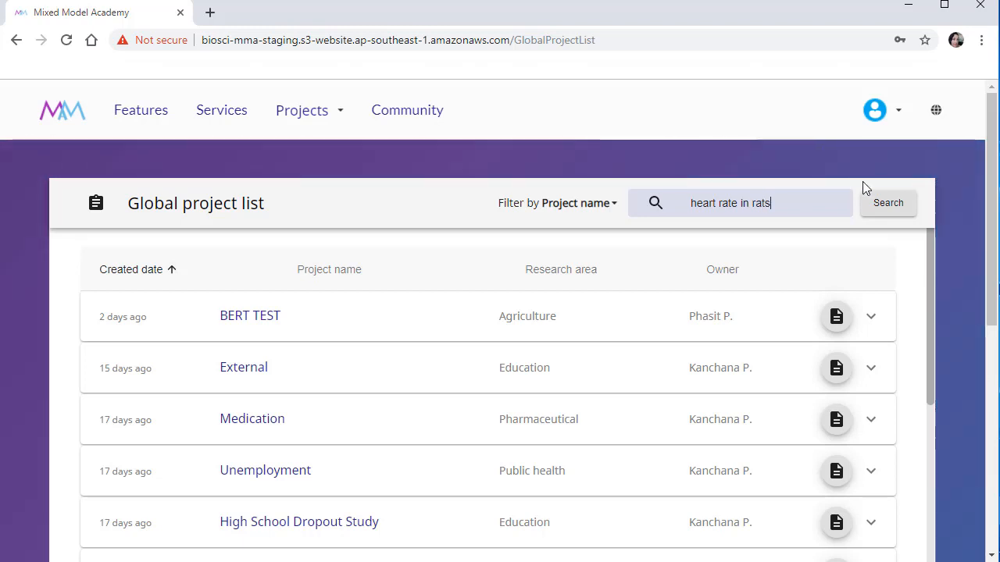
{"action": "left_click", "coordinate": [888, 203]}
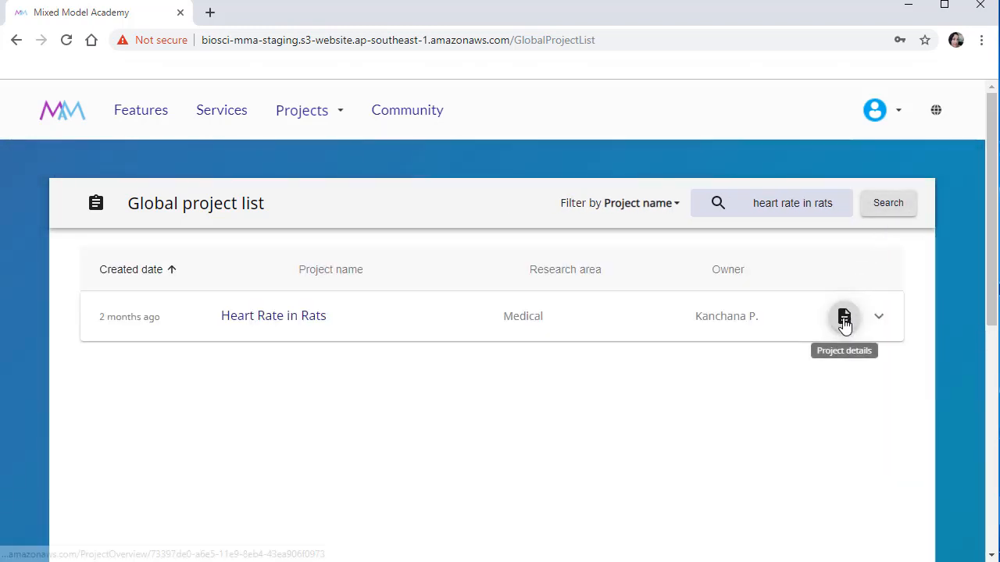
Show the Heart Rate in Rats project details with the CROSS file's factor and variate variables
{"action": "left_click", "coordinate": [844, 315]}
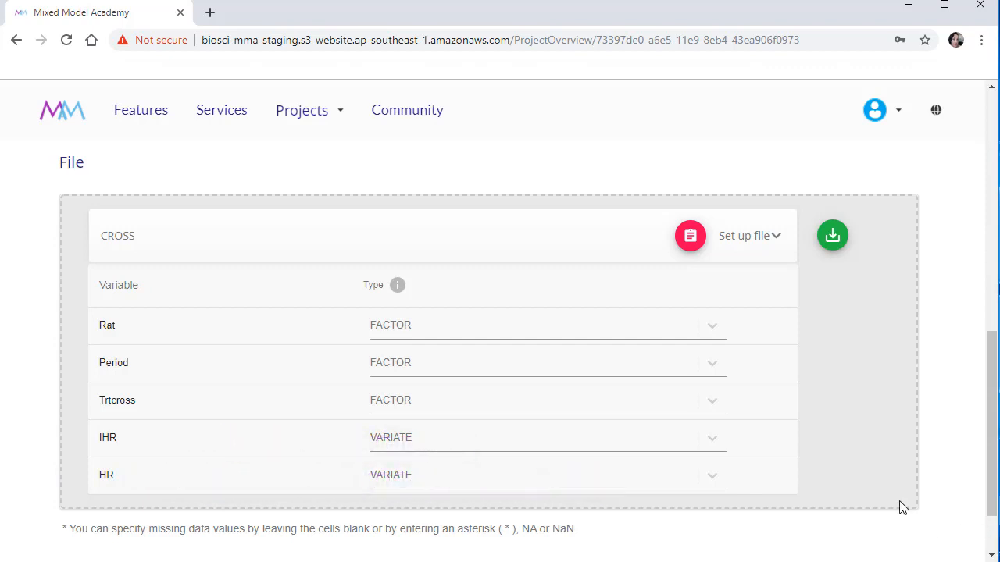
Preview the CROSS data rows (Rat, Period, Trtcross, IHR, HR), then load Model 1's setup with HR as response
{"action": "left_click", "coordinate": [690, 234]}
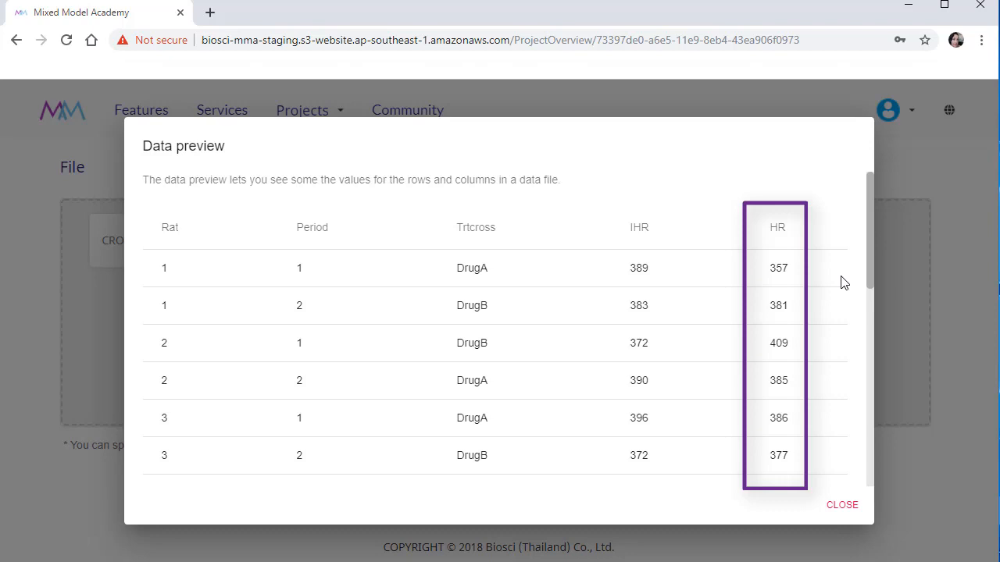
{"action": "left_click", "coordinate": [840, 505]}
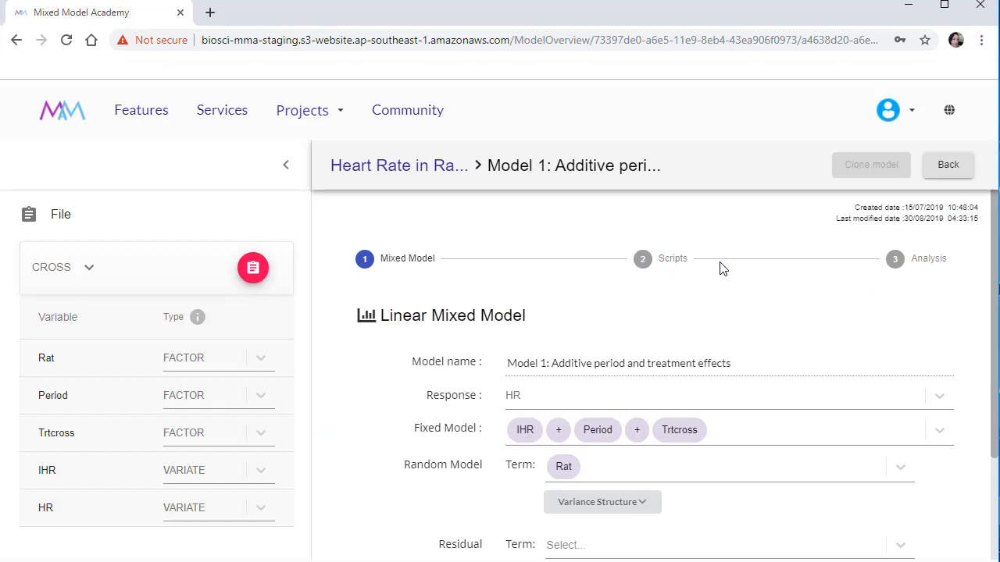
Confirm the Rat random term uses the id (identity) variance structure, then return to the project details
{"action": "scroll", "scroll_direction": "down", "scroll_amount": 3}
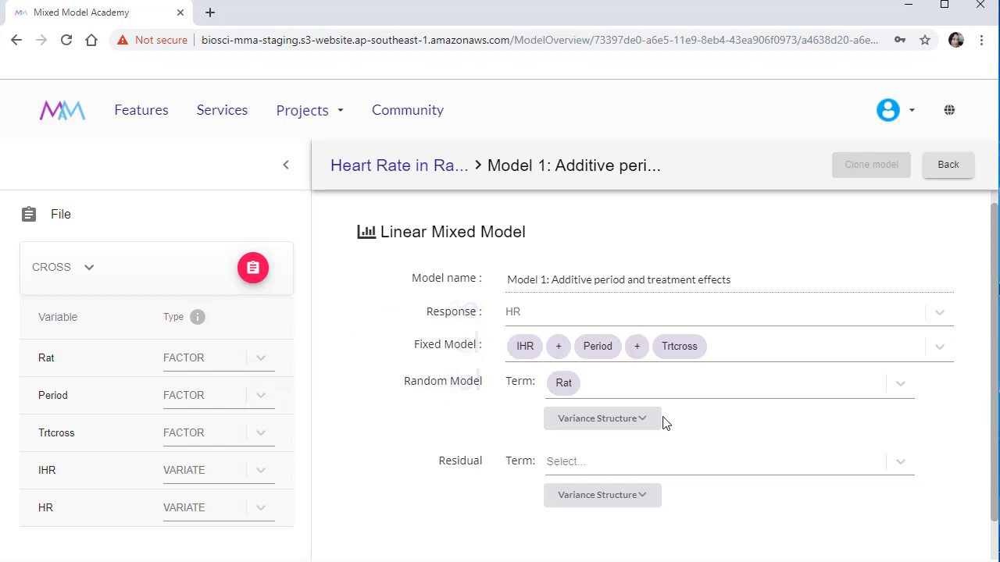
{"action": "left_click", "coordinate": [602, 419]}
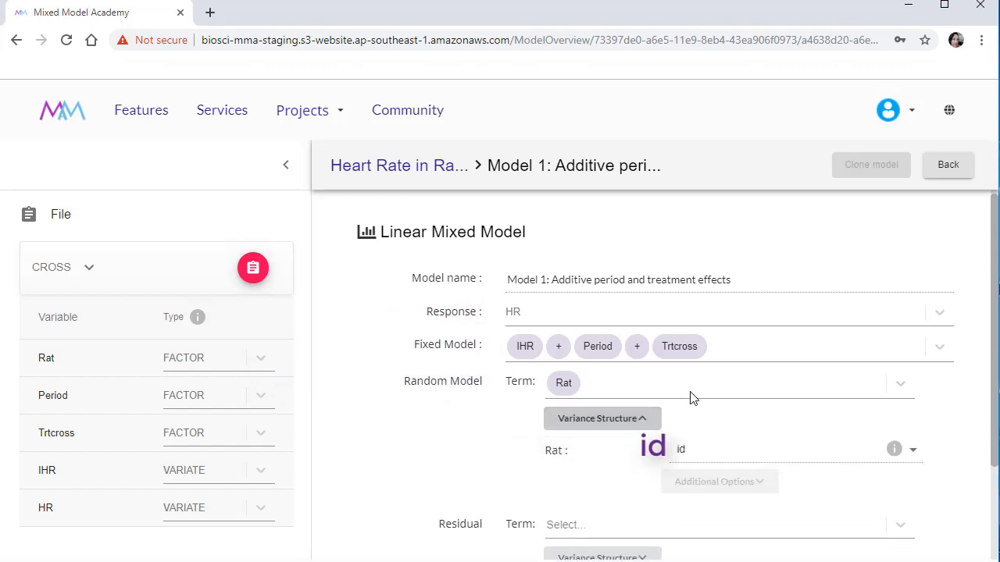
{"action": "left_click", "coordinate": [912, 450]}
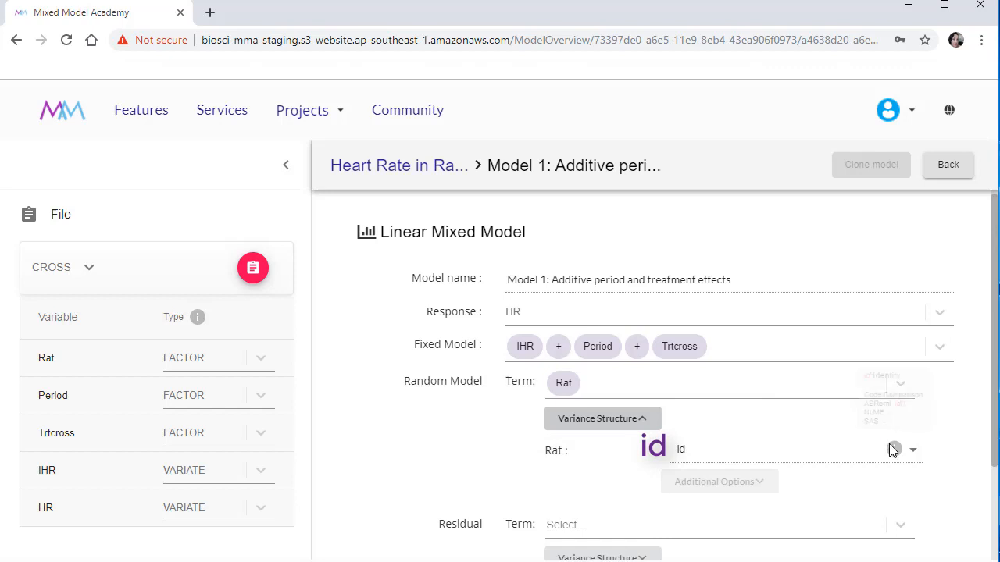
{"action": "mouse_move", "coordinate": [894, 450]}
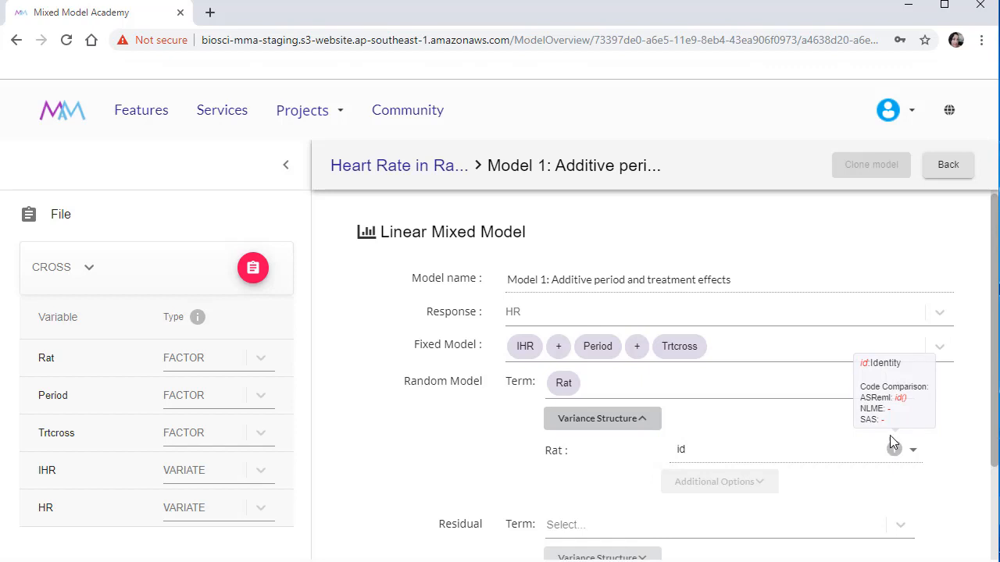
{"action": "left_click", "coordinate": [946, 166]}
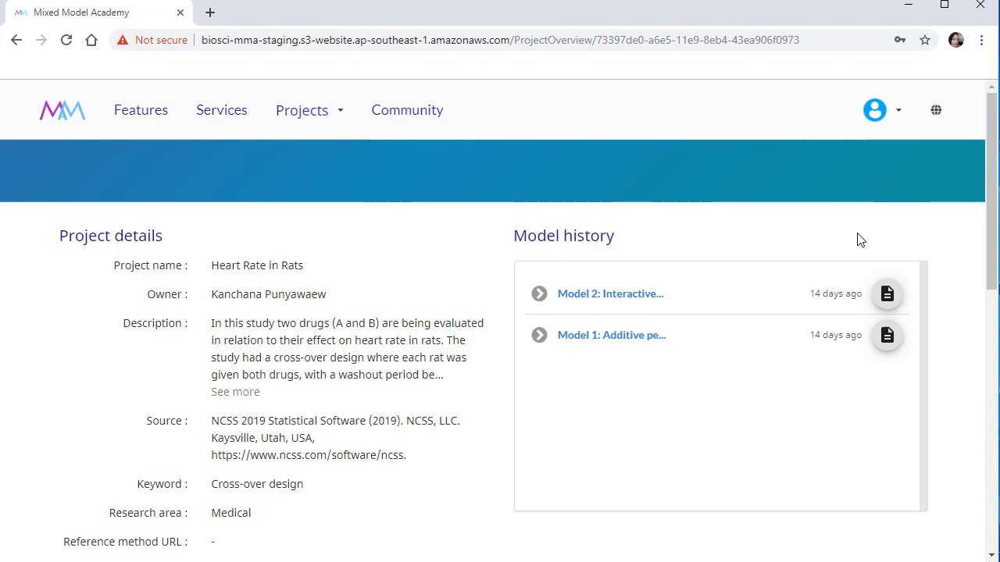
Load Model 2 with its Period by Trtcross interaction and advance to its generated ASReml-R code
{"action": "left_click", "coordinate": [609, 294]}
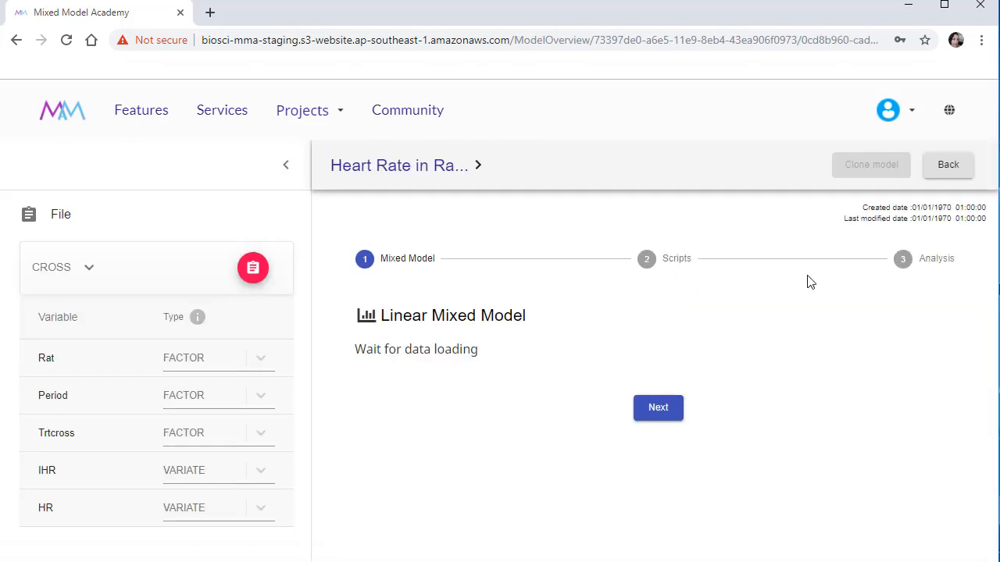
{"action": "left_click", "coordinate": [657, 406]}
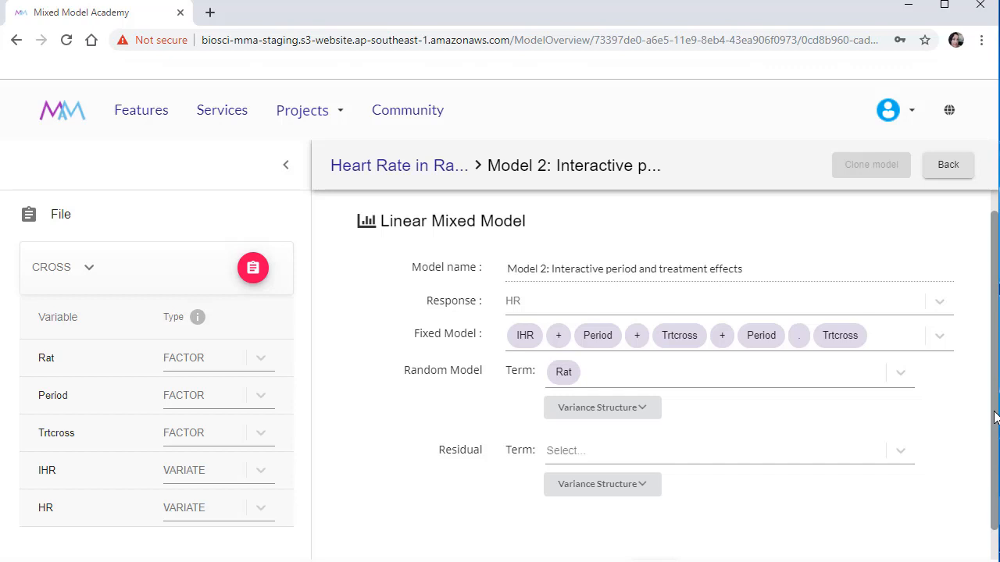
{"action": "scroll", "scroll_direction": "down", "scroll_amount": 3}
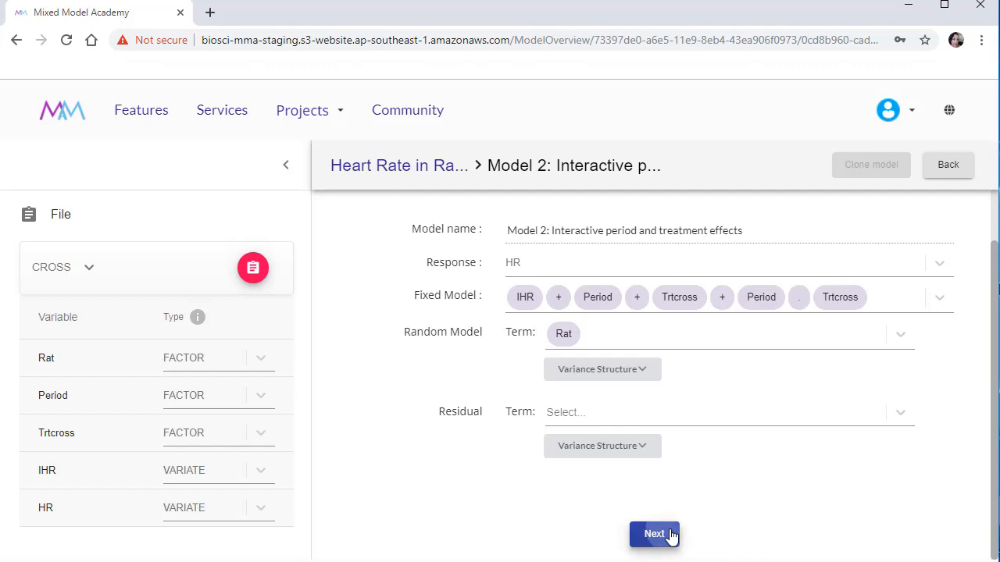
{"action": "left_click", "coordinate": [654, 534]}
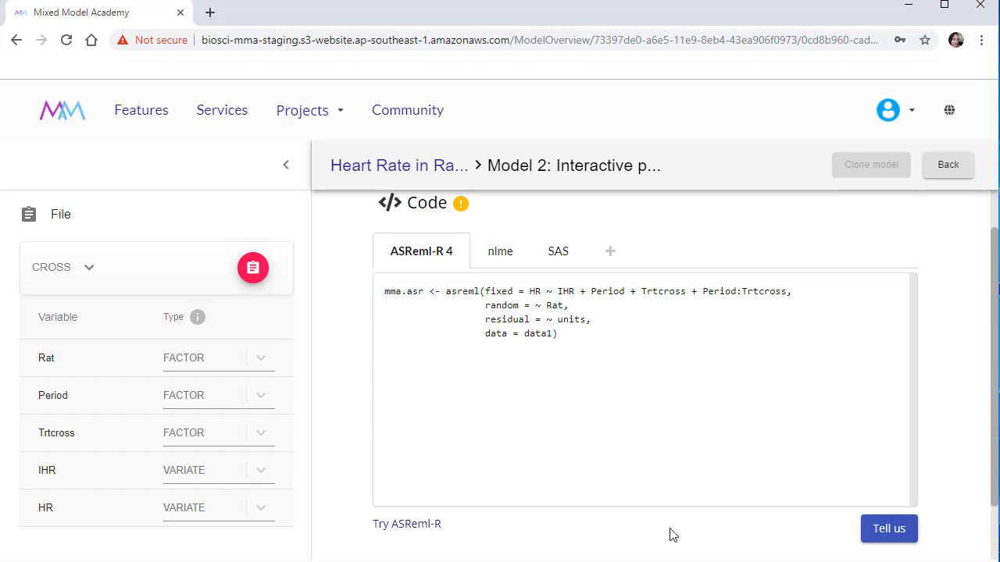
{"action": "mouse_move", "coordinate": [518, 225]}
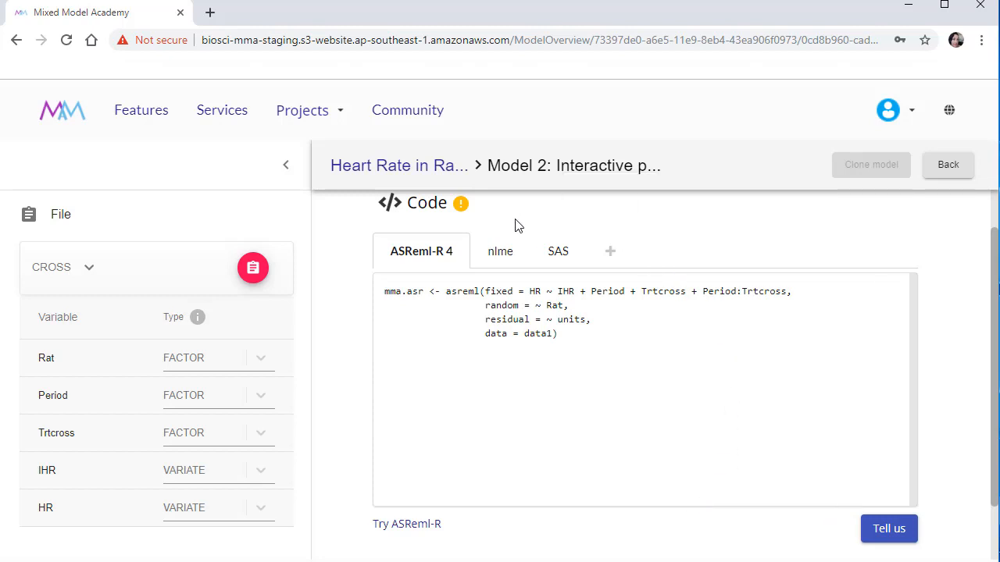
Switch Model 2's code view to nlme, then return to the welcome page
{"action": "left_click", "coordinate": [499, 250]}
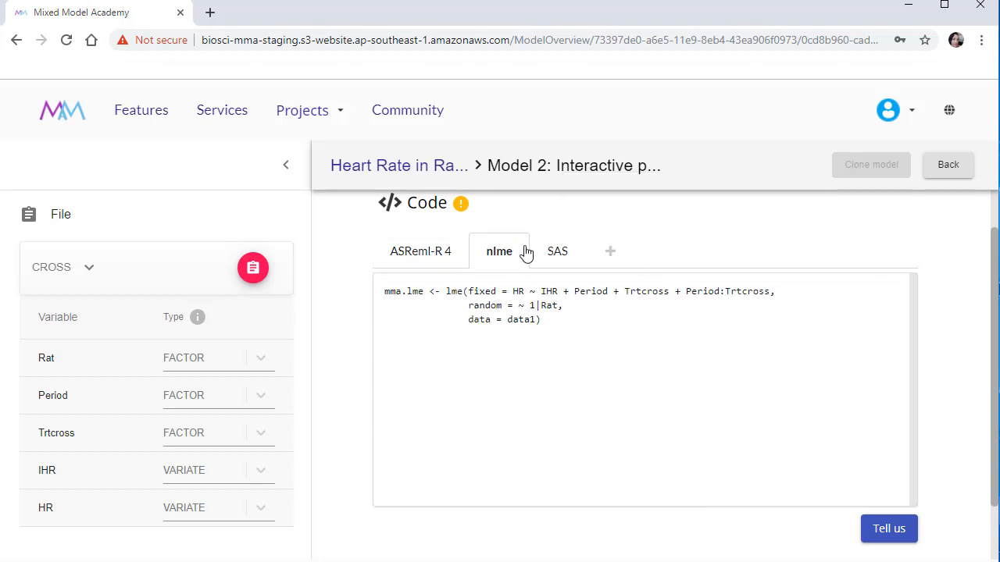
{"action": "mouse_move", "coordinate": [538, 227]}
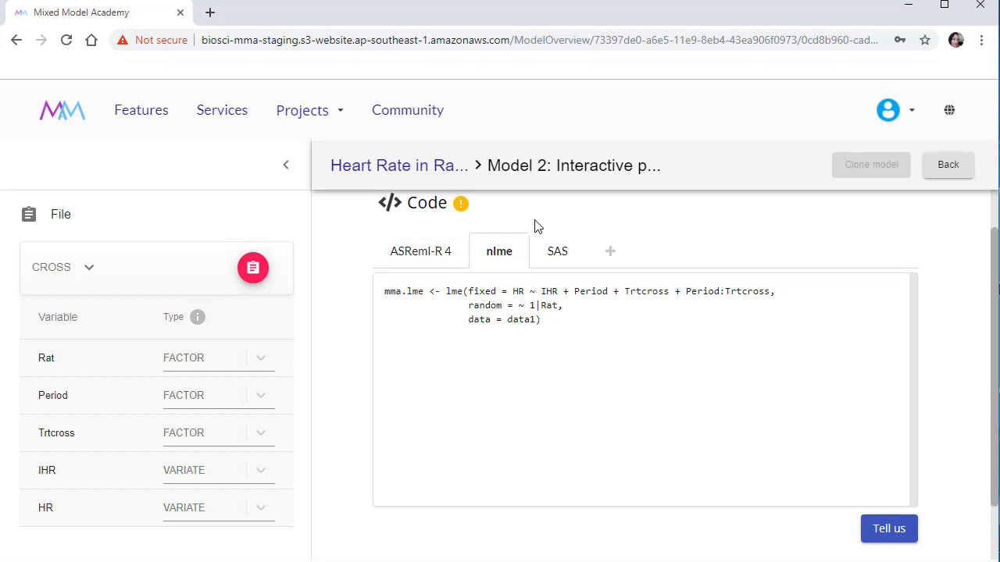
{"action": "left_click", "coordinate": [556, 250]}
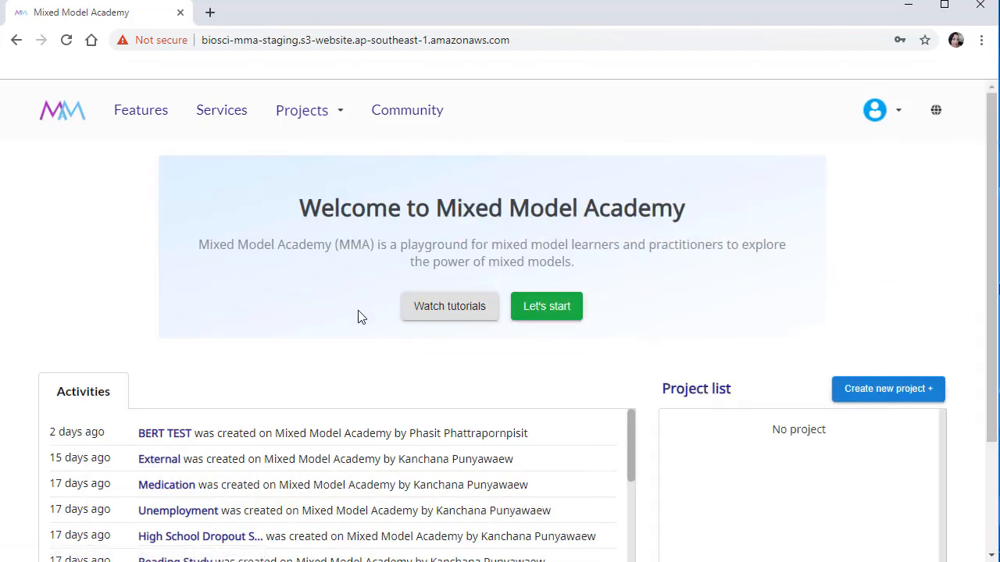
Launch the MMA guidebook on Yumpu and turn past the cover to the About us page
{"action": "left_click", "coordinate": [450, 305]}
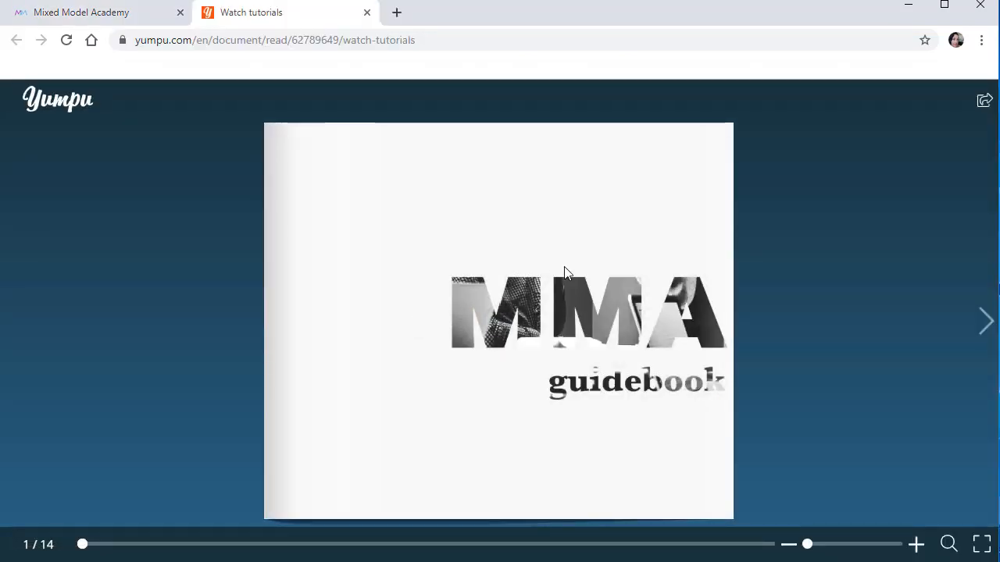
{"action": "left_click", "coordinate": [986, 320]}
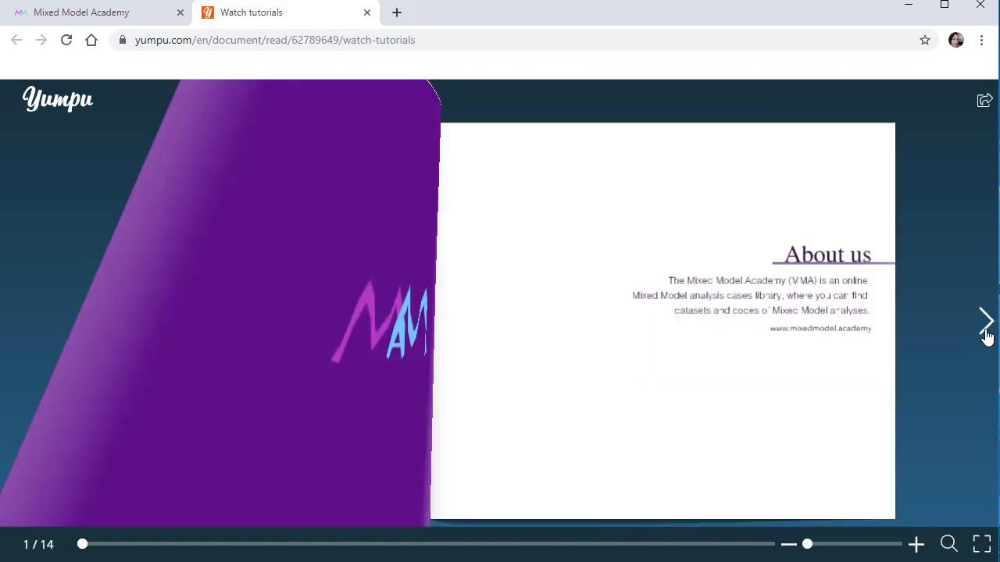